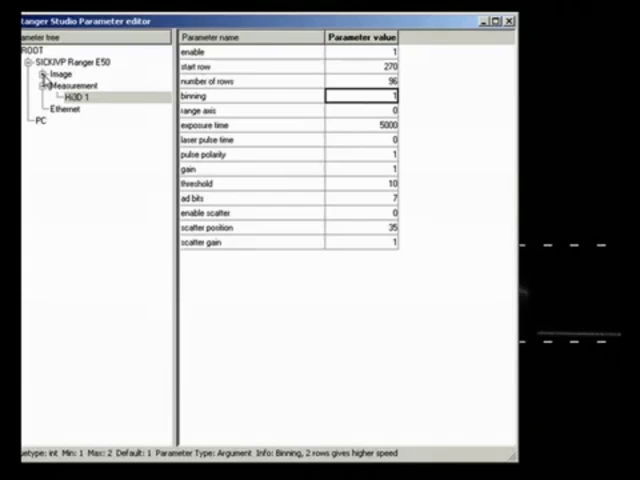
Step: Select Image 1 then Measurement in the parameter tree to list its settings
click(62, 86)
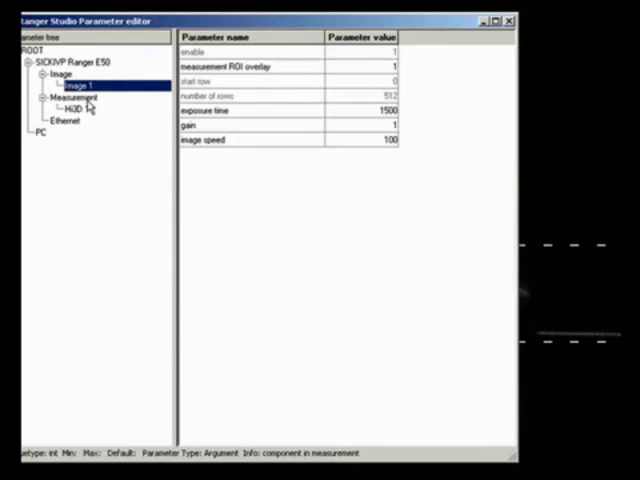
click(72, 108)
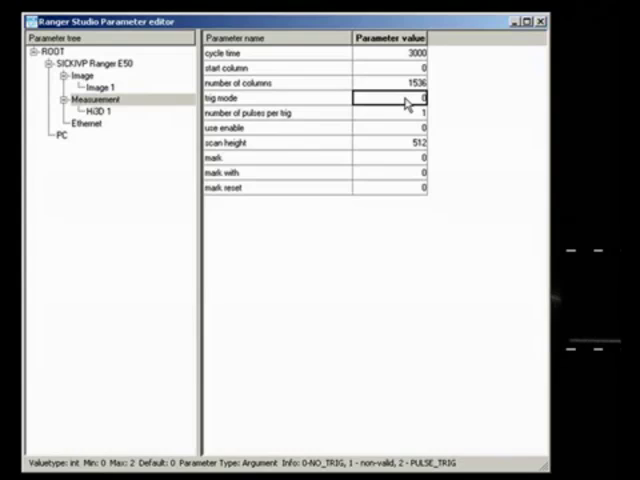
Step: Enter 2 as the trig mode value
text(2)
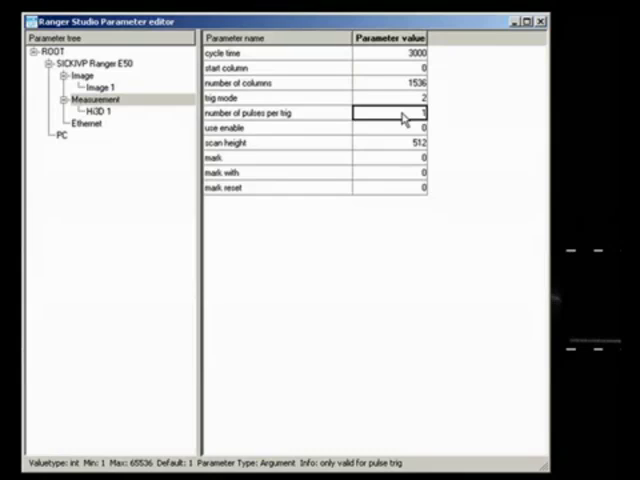
Step: Enter 40 as the number of pulses per trig
text(4)
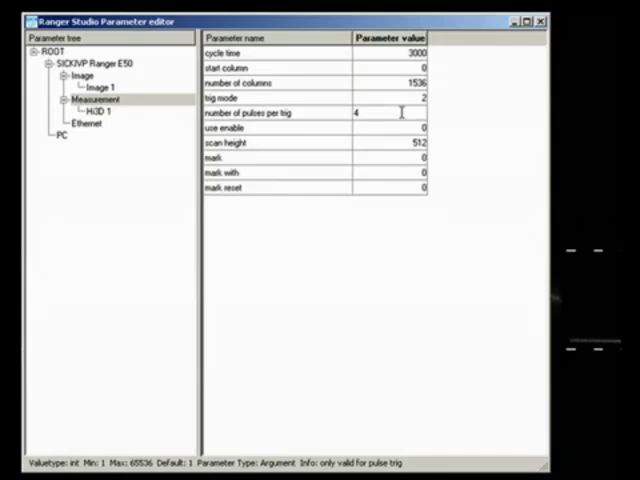
text(0)
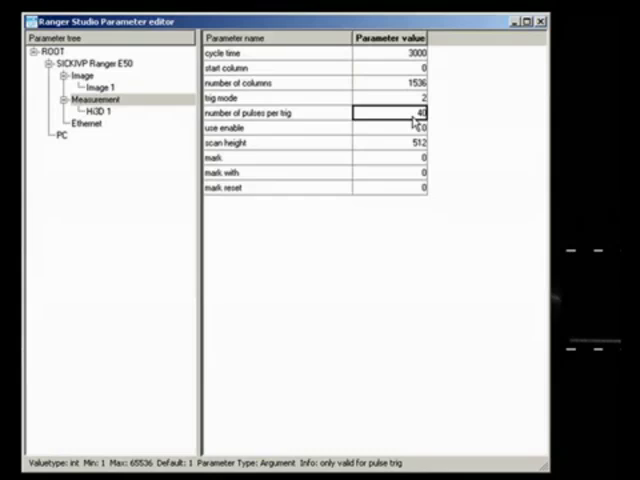
mouse_move(338, 150)
text(1)
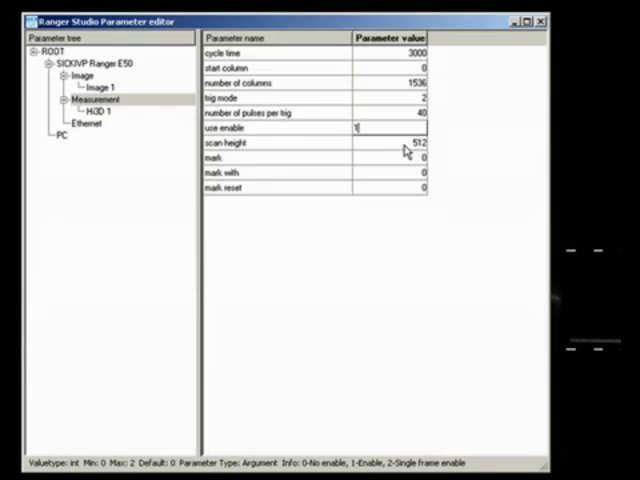
mouse_move(404, 128)
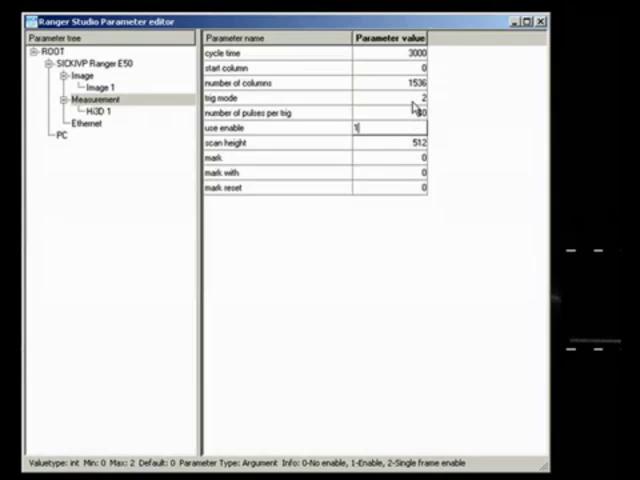
mouse_move(412, 112)
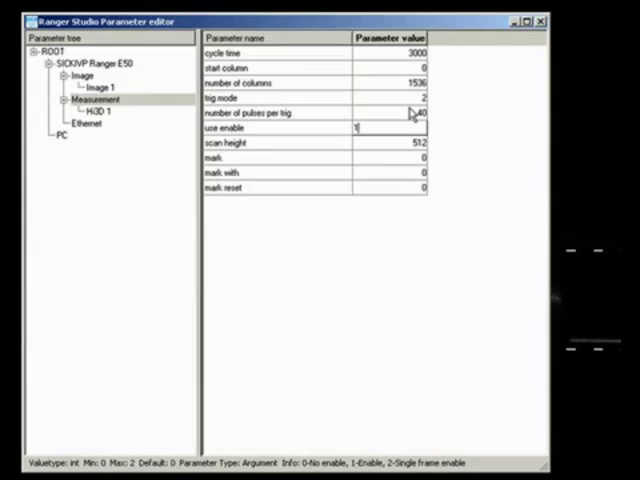
Step: Confirm use enable as 1 and begin setting scan height to 15
click(390, 142)
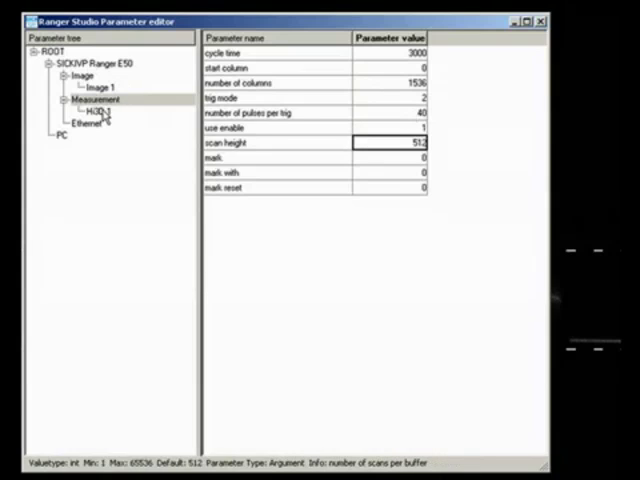
click(92, 114)
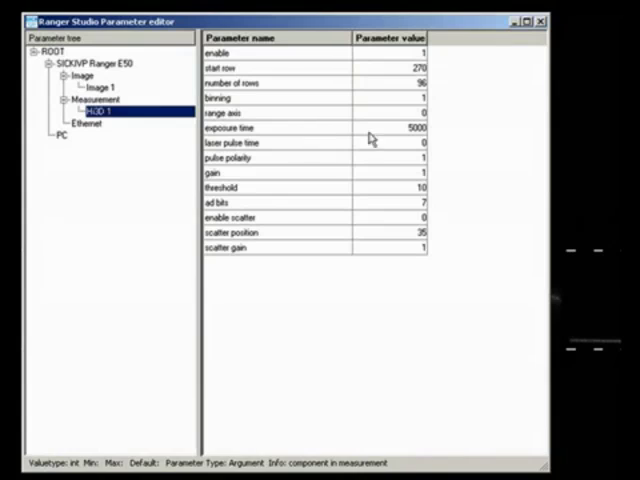
text(1536)
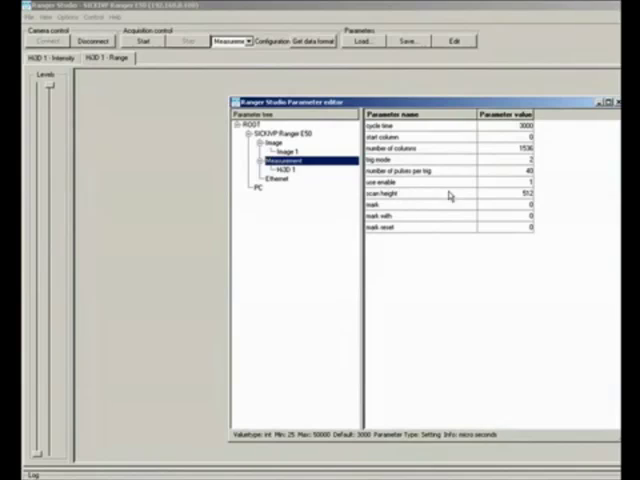
click(500, 194)
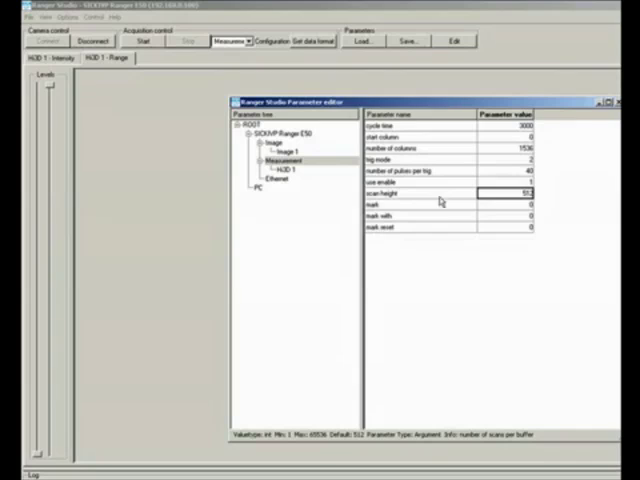
mouse_move(500, 206)
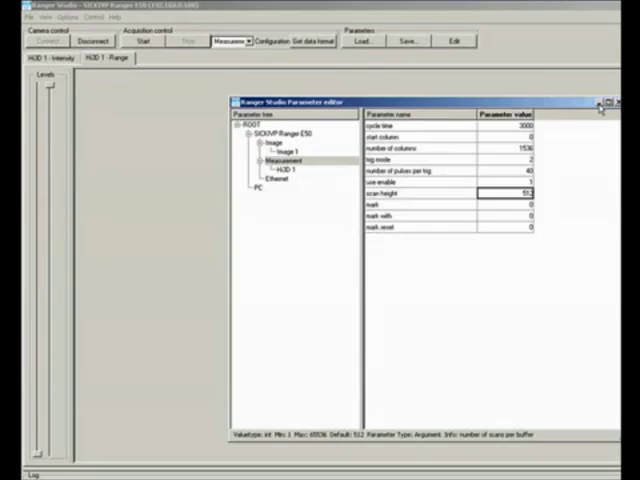
Step: Apply the measurement settings and close the parameter editor
click(610, 100)
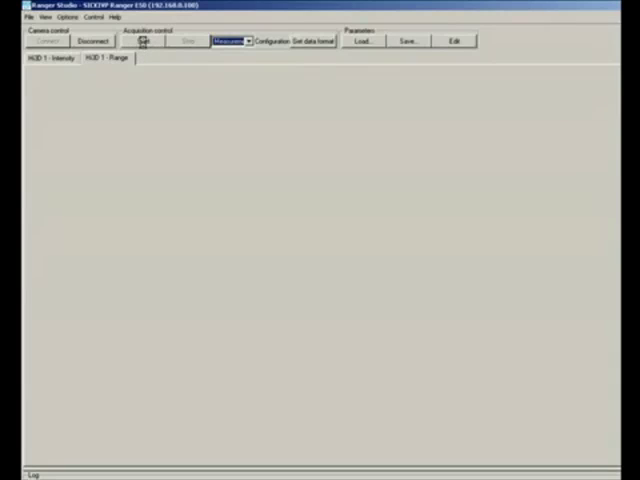
Step: Start acquisition to capture range images of the soap bar
click(144, 40)
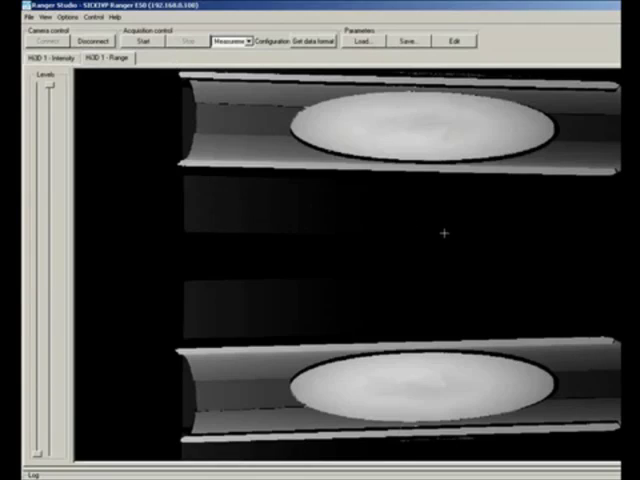
mouse_move(314, 214)
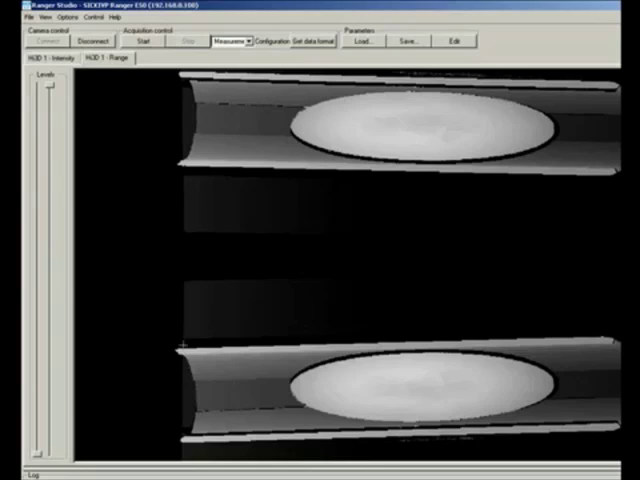
mouse_move(600, 132)
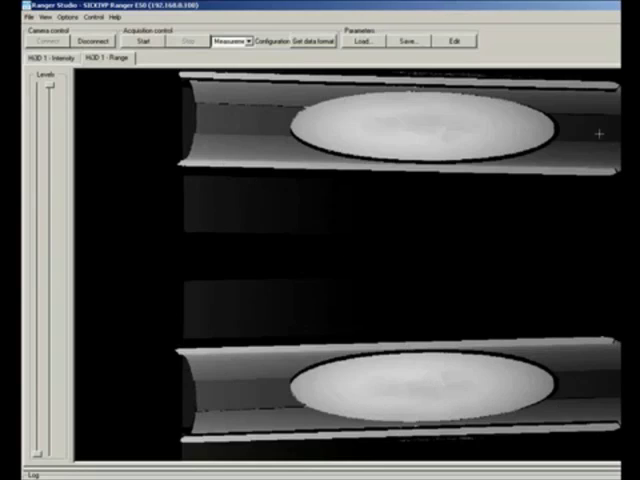
mouse_move(280, 332)
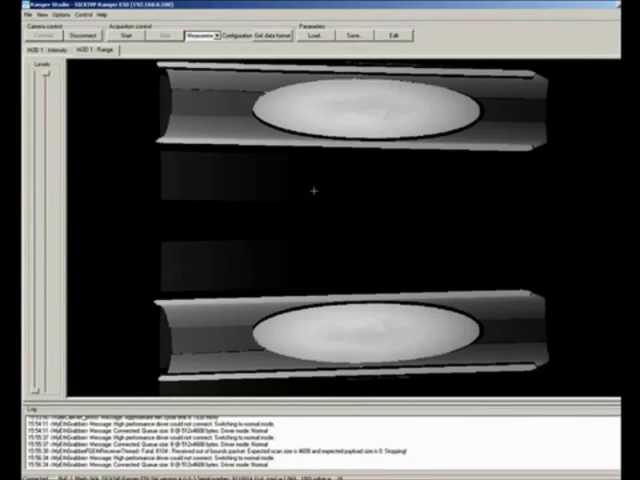
mouse_move(188, 188)
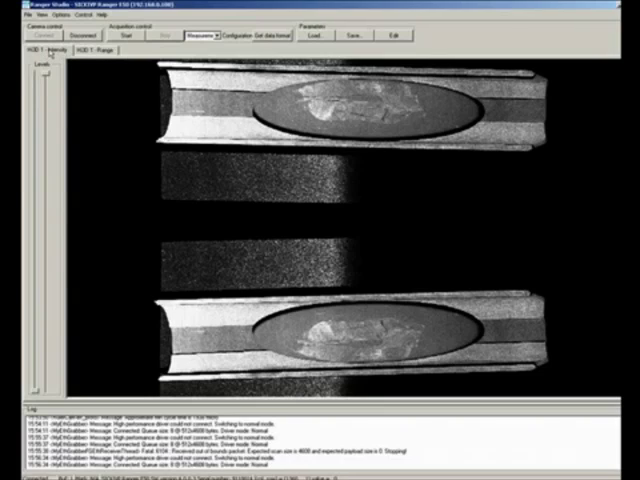
Step: Run another acquisition for a fresh soap bar image with surface detail
click(88, 52)
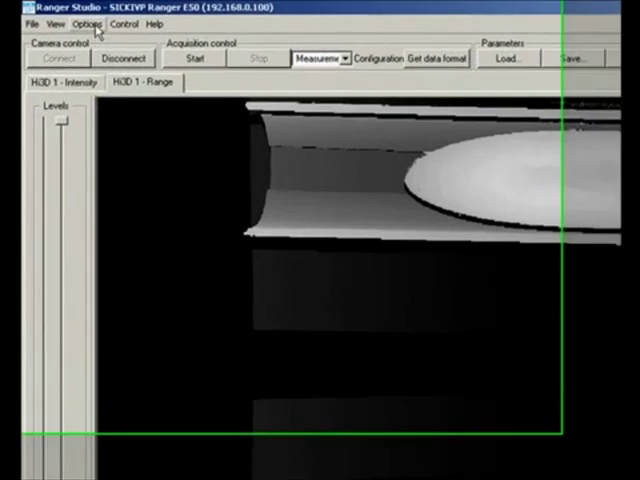
Step: Show the Mouseover Information readout of column, row, intensity and range
click(58, 24)
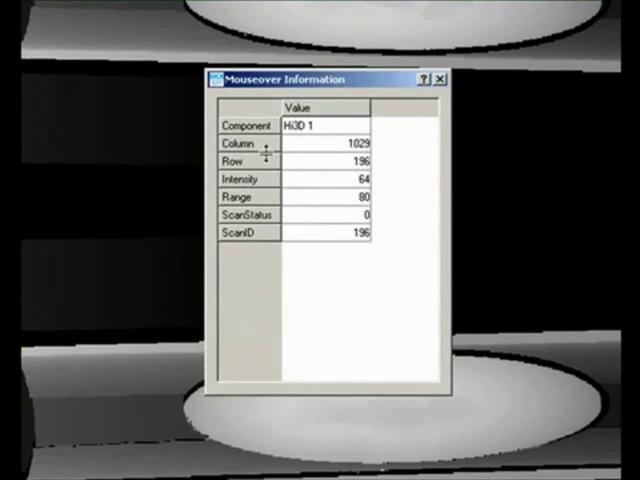
mouse_move(348, 132)
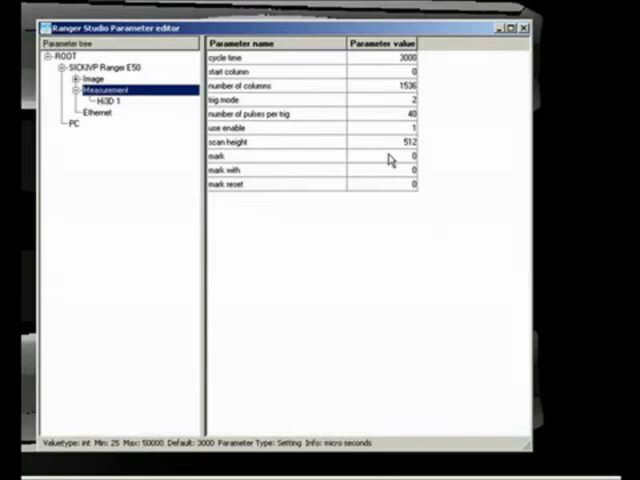
Step: Set mark to 1 and trig mode to 0 in the Measurement parameters
click(380, 156)
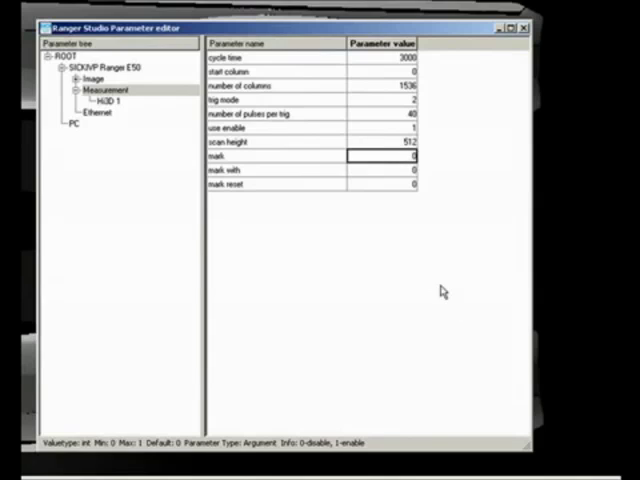
text(1)
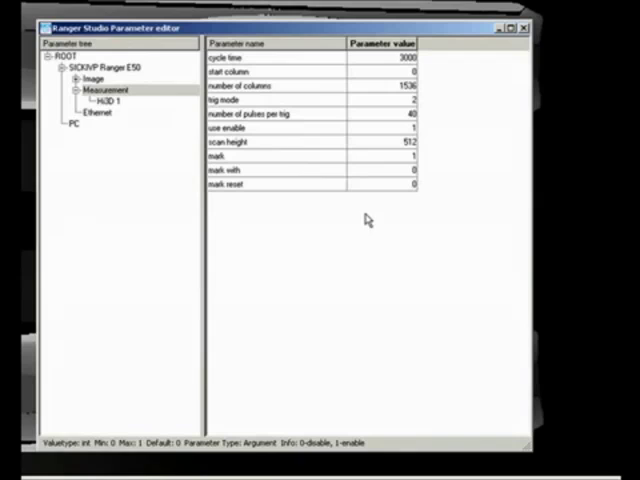
click(384, 102)
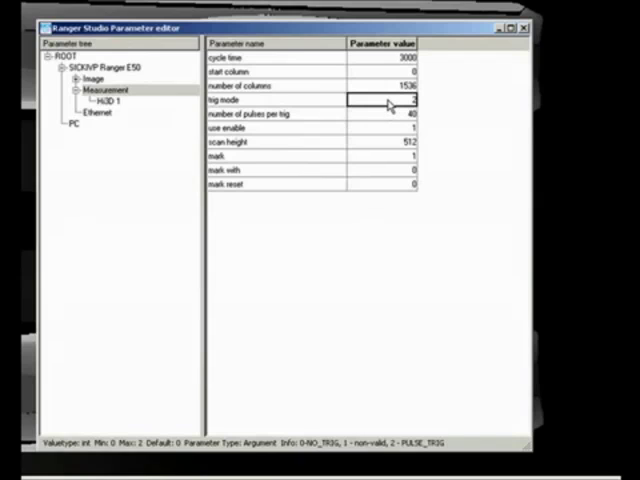
text(0)
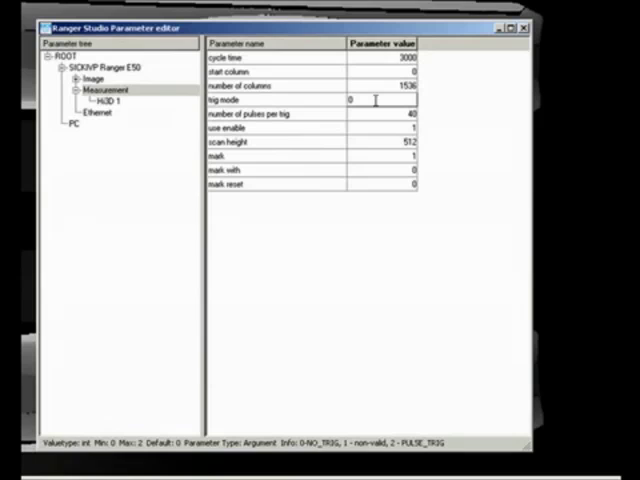
click(380, 112)
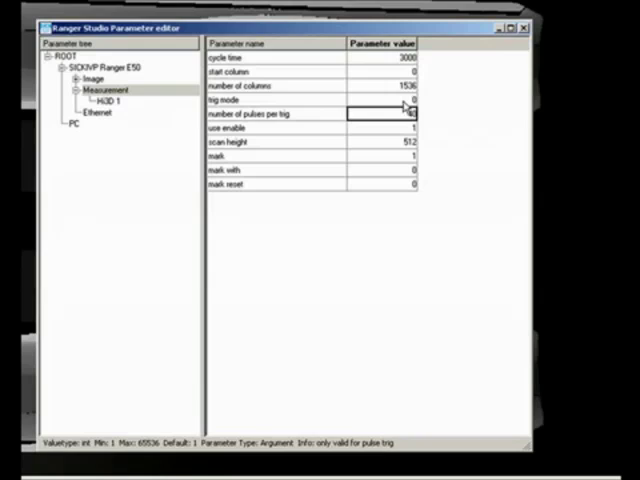
click(380, 100)
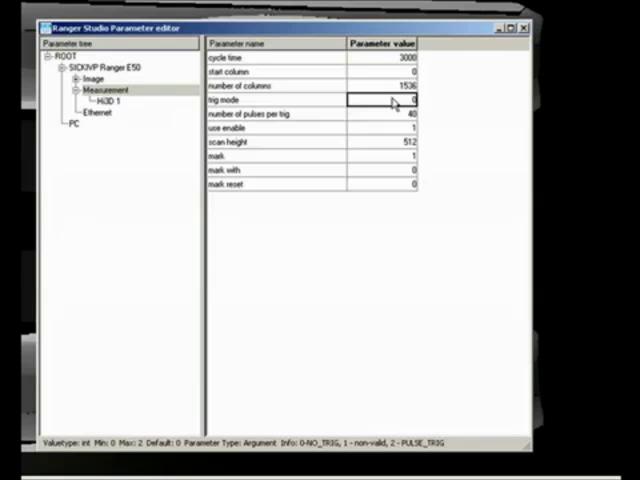
mouse_move(500, 36)
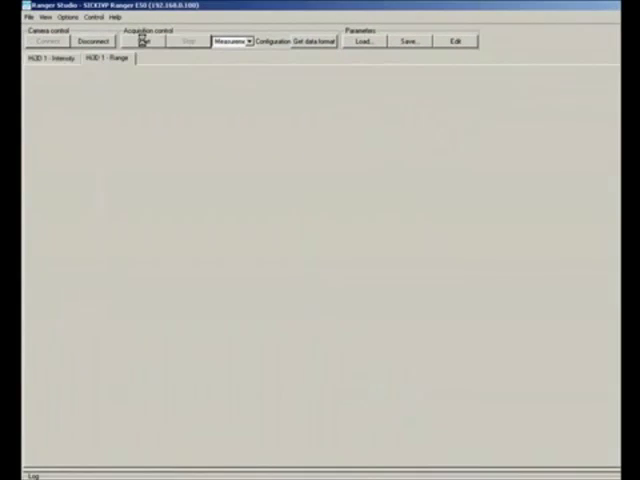
Step: Start free-running acquisition so mark data appears in the mouseover readout
click(146, 42)
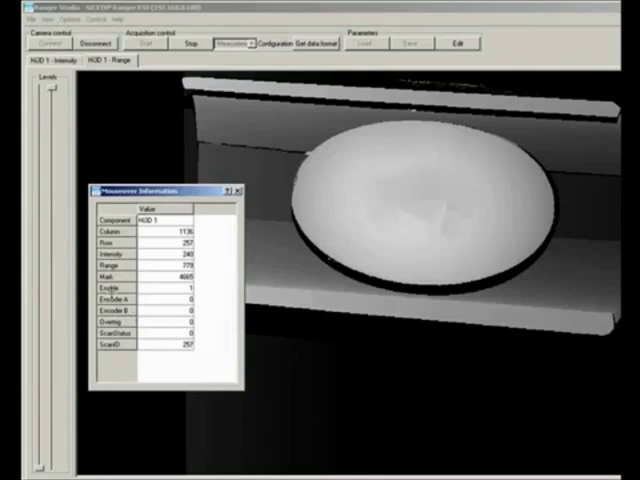
mouse_move(368, 78)
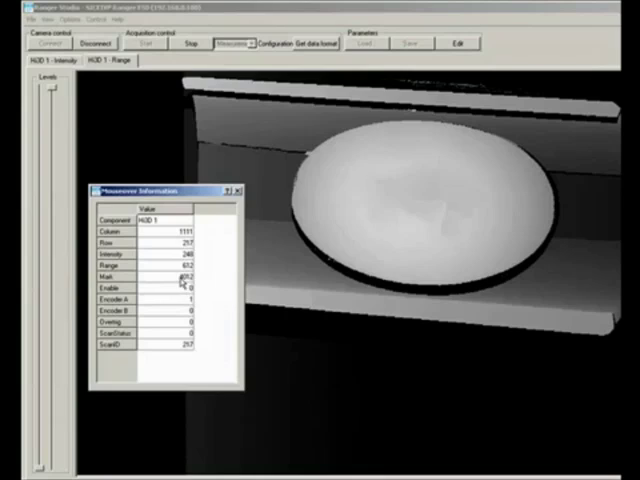
mouse_move(330, 78)
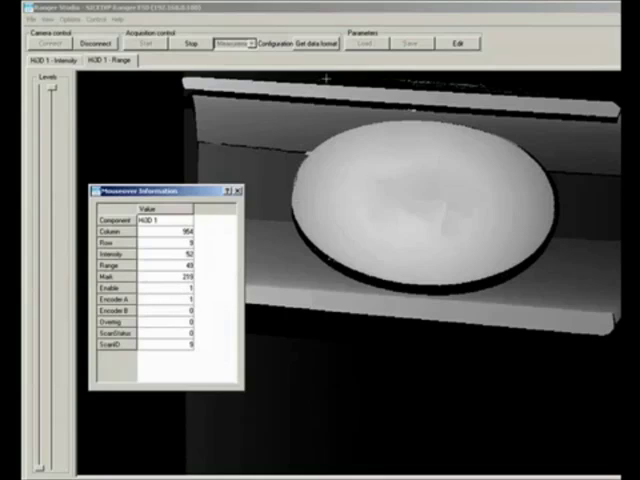